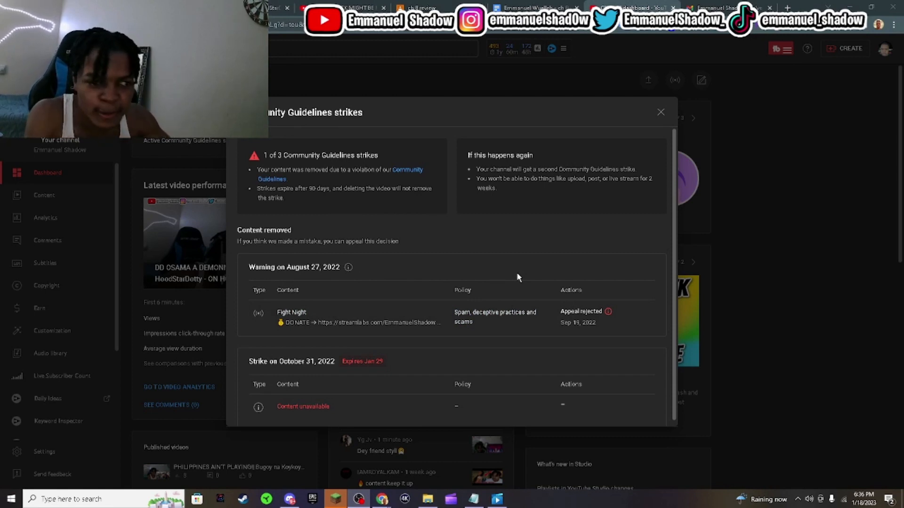
mouse_move(608, 311)
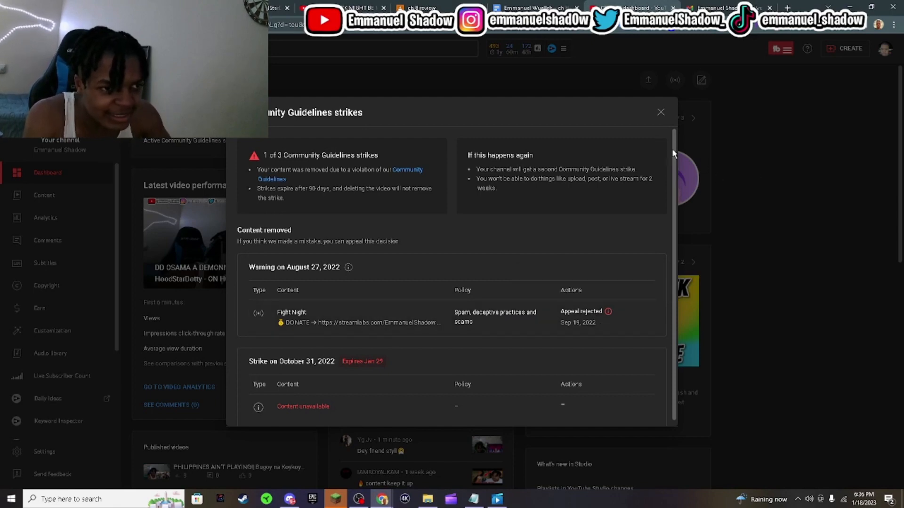
Step: Read the 'Your video has been blocked' copyright-claim email in Gmail
left_click(724, 8)
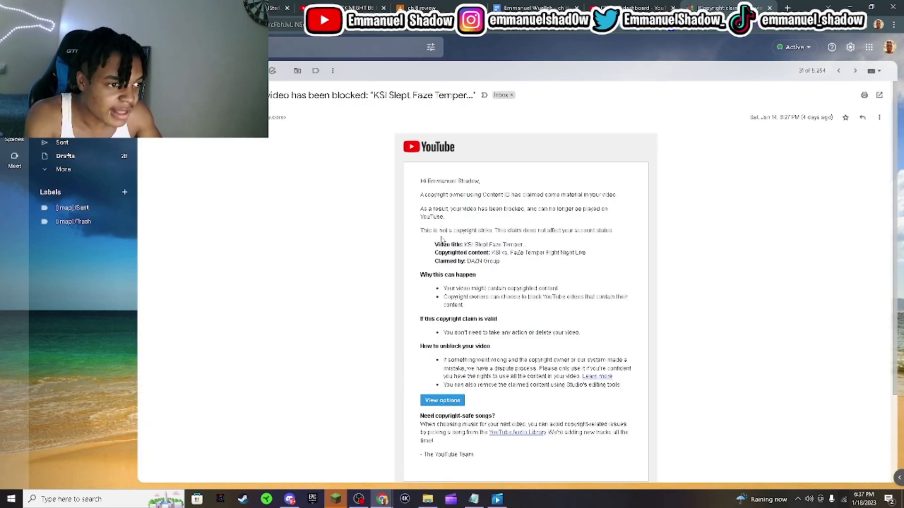
mouse_move(538, 243)
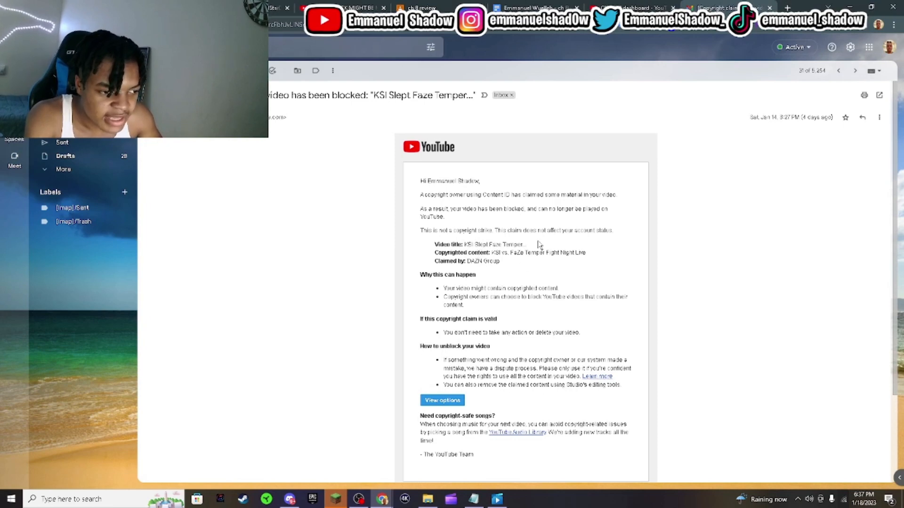
mouse_move(324, 315)
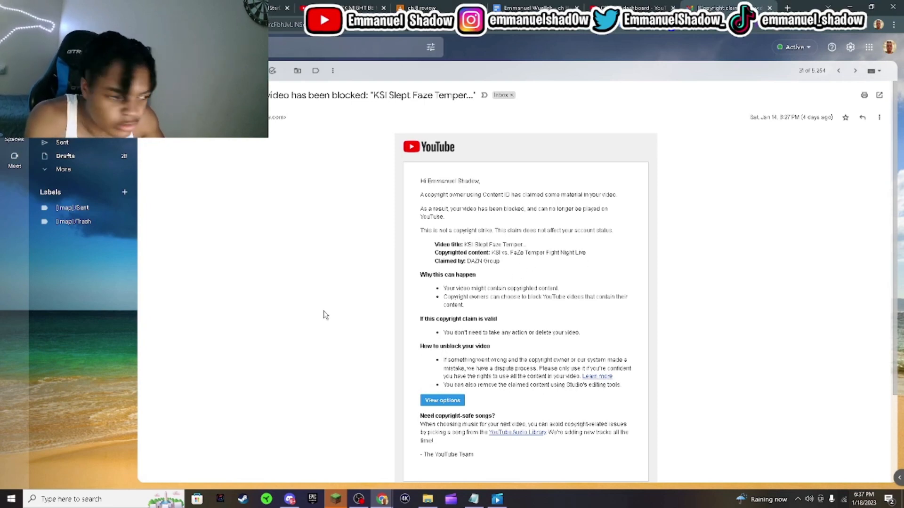
mouse_move(411, 252)
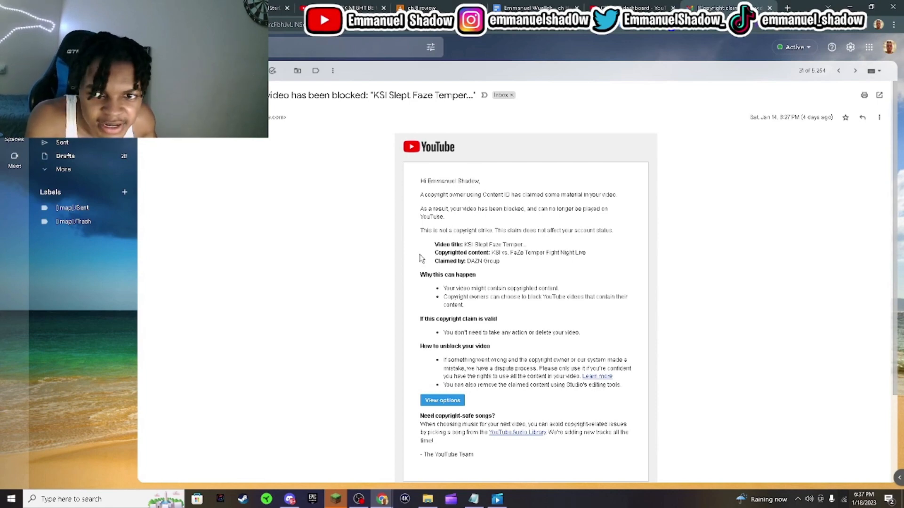
mouse_move(348, 209)
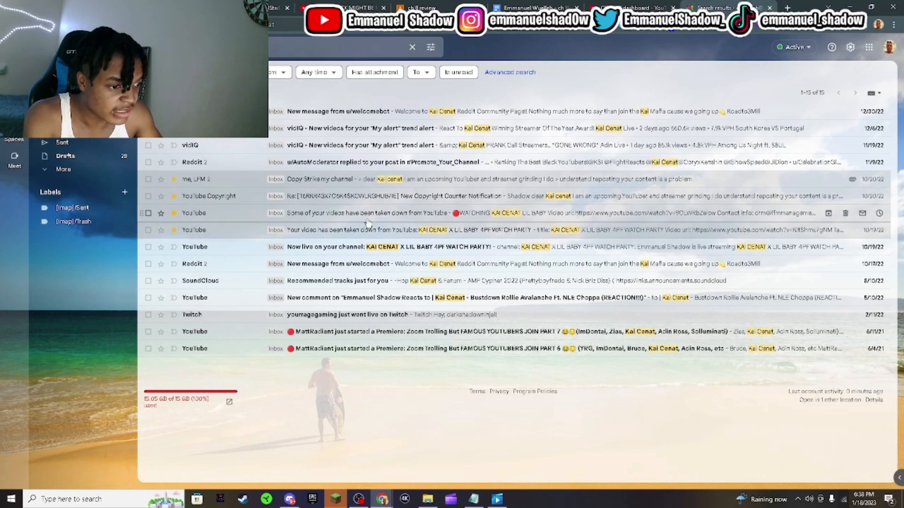
Step: Browse the 15 'Kai Cenat' Gmail results listing takedown and copyright notices
left_click(368, 213)
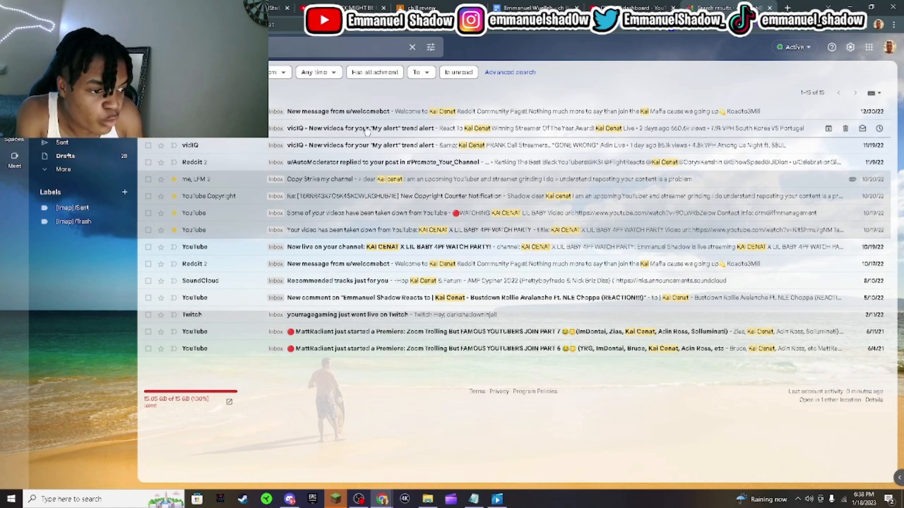
mouse_move(365, 134)
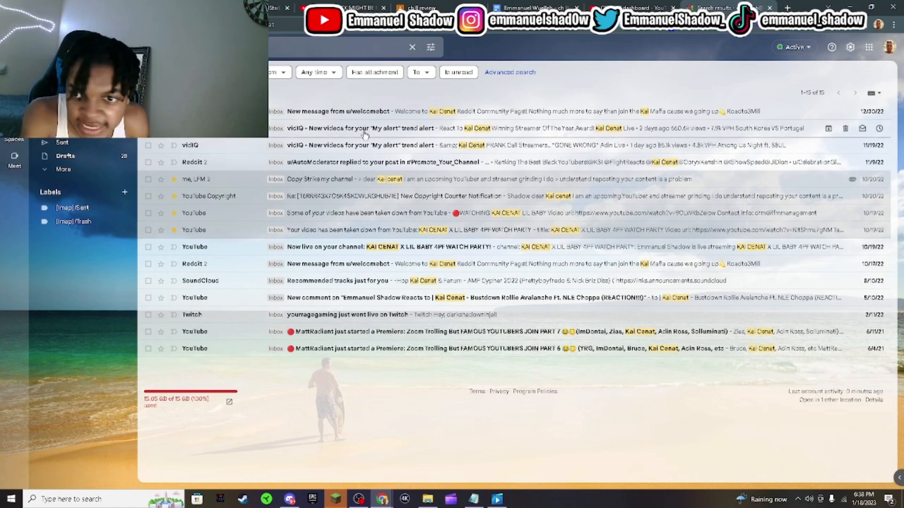